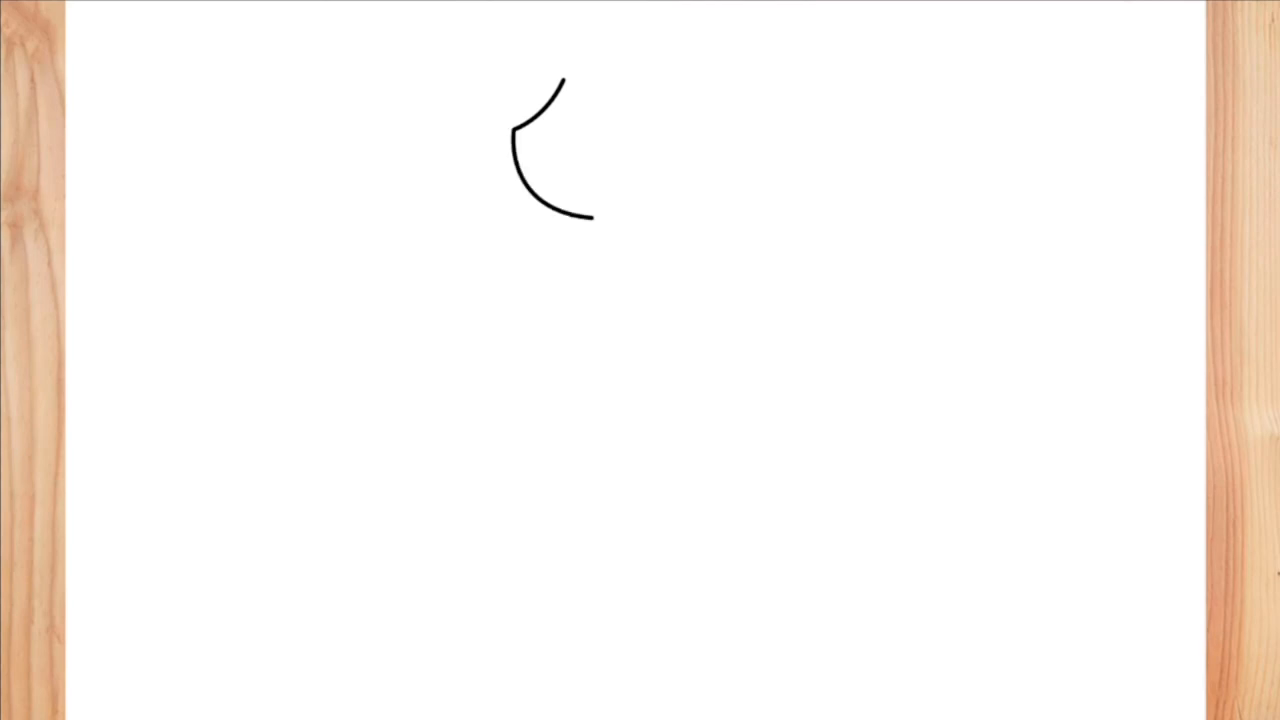
Step: Draw the round head outline and the crown's left edge and pointed top
drag(564, 82, 620, 216)
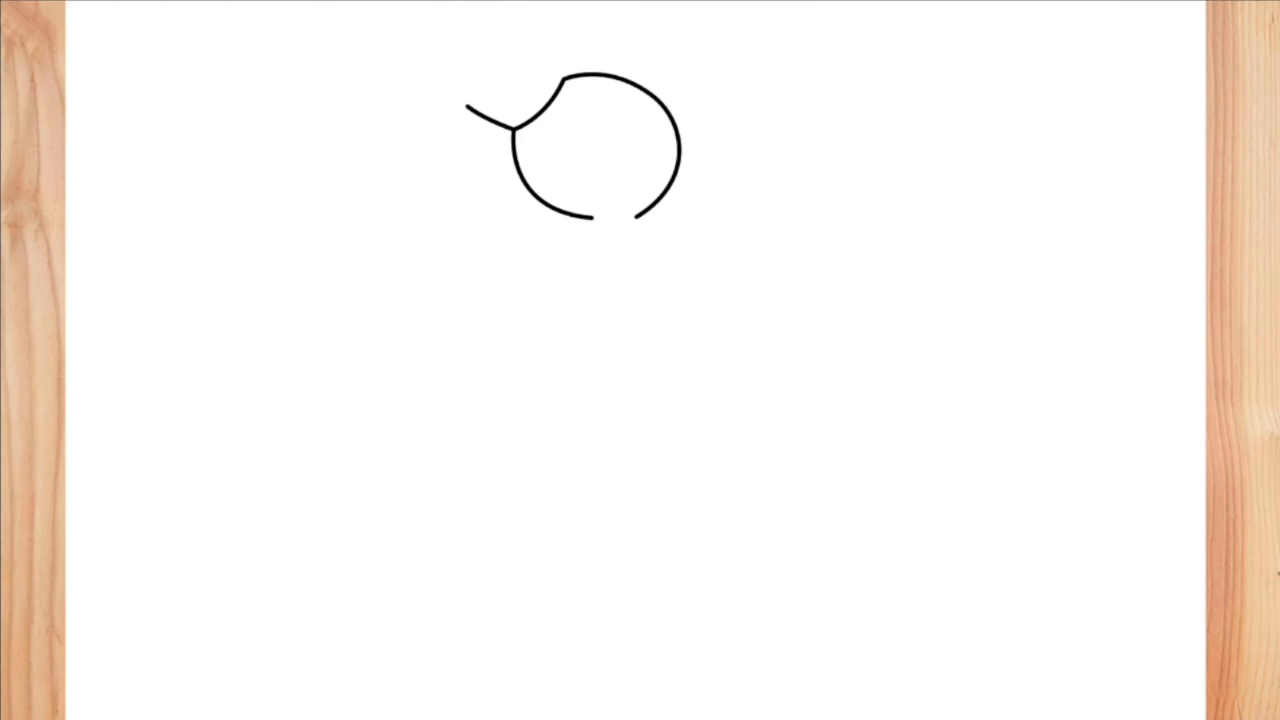
drag(536, 38, 564, 84)
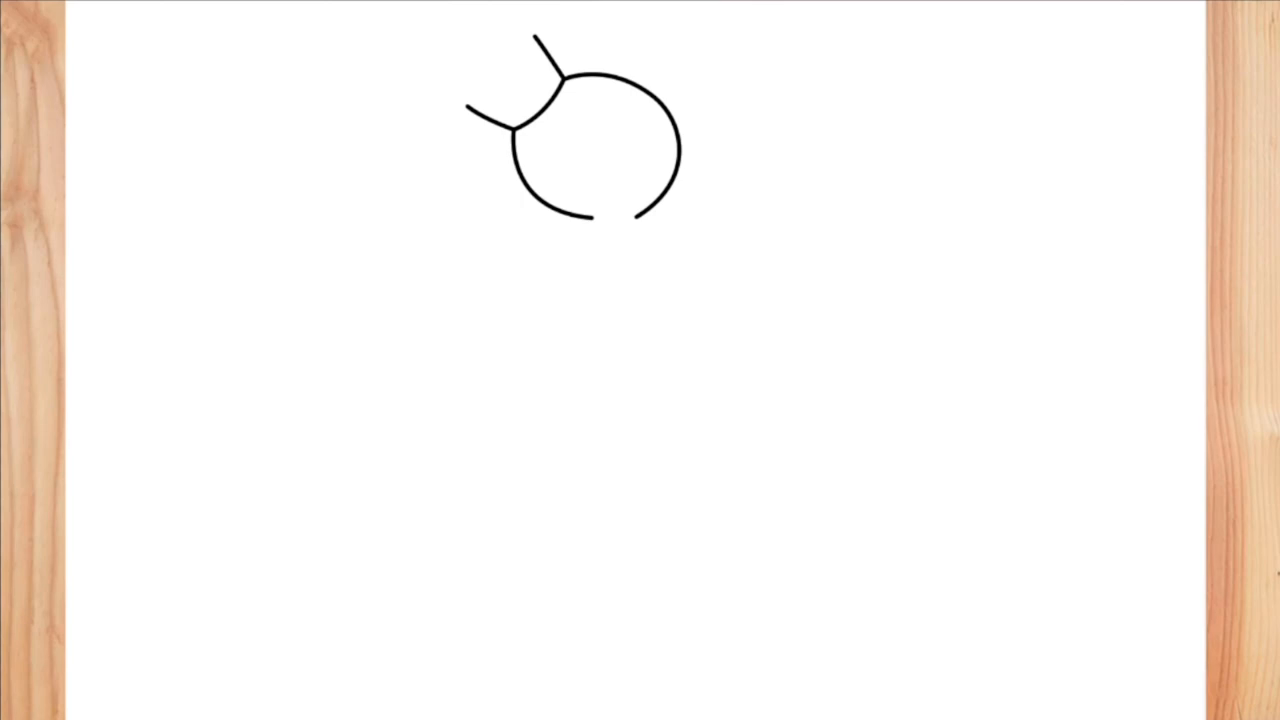
drag(536, 36, 524, 76)
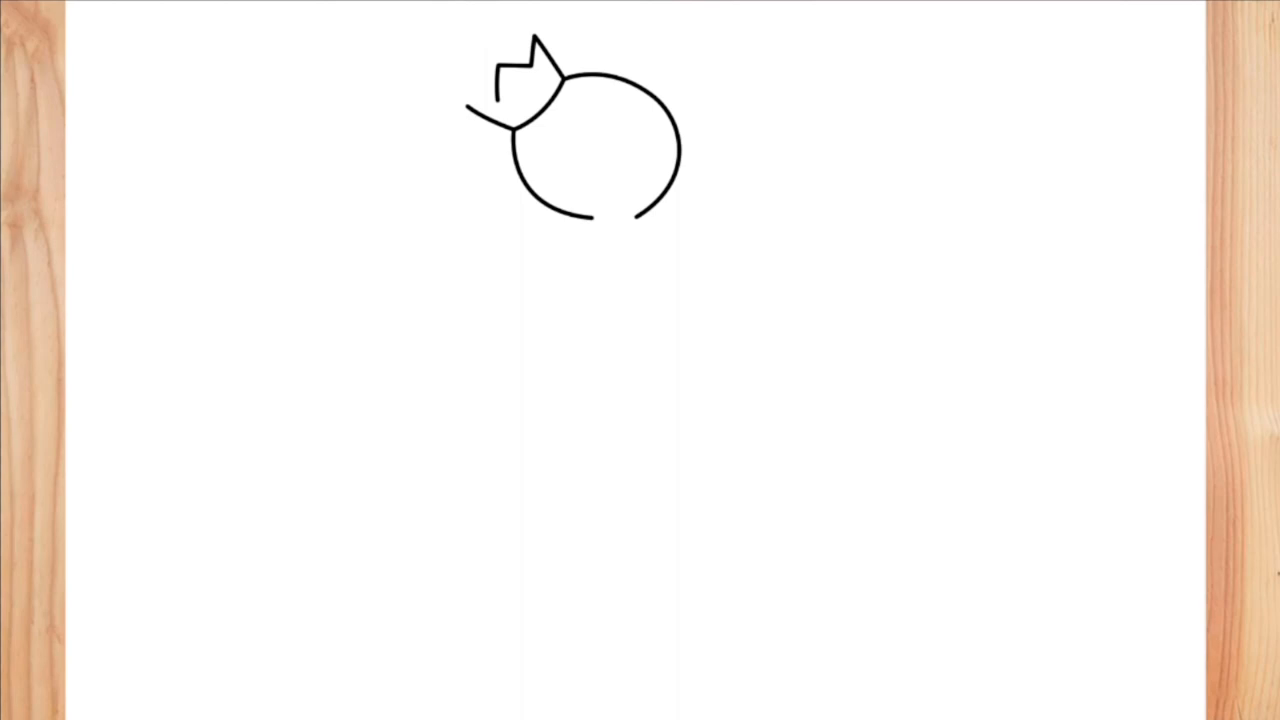
Step: Close the crown's front band, add its thickness lines, and sketch spiral eyes and smiling mouth
drag(484, 120, 464, 104)
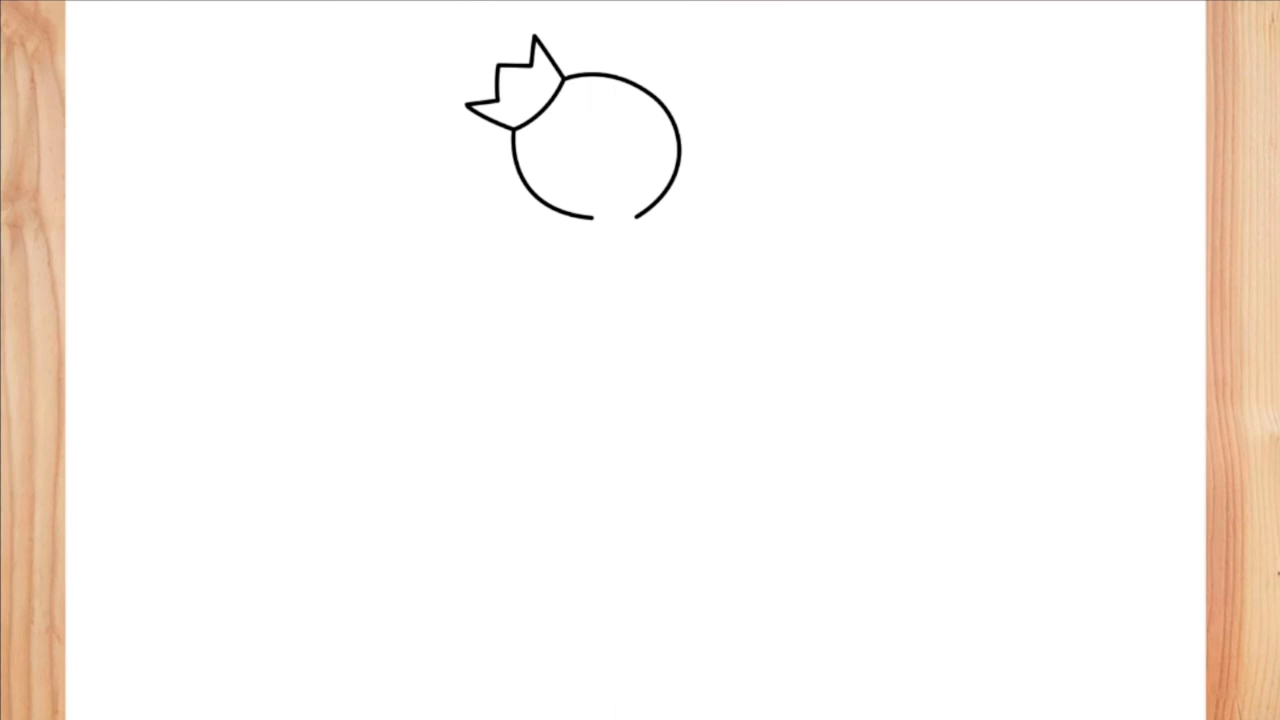
drag(536, 56, 528, 38)
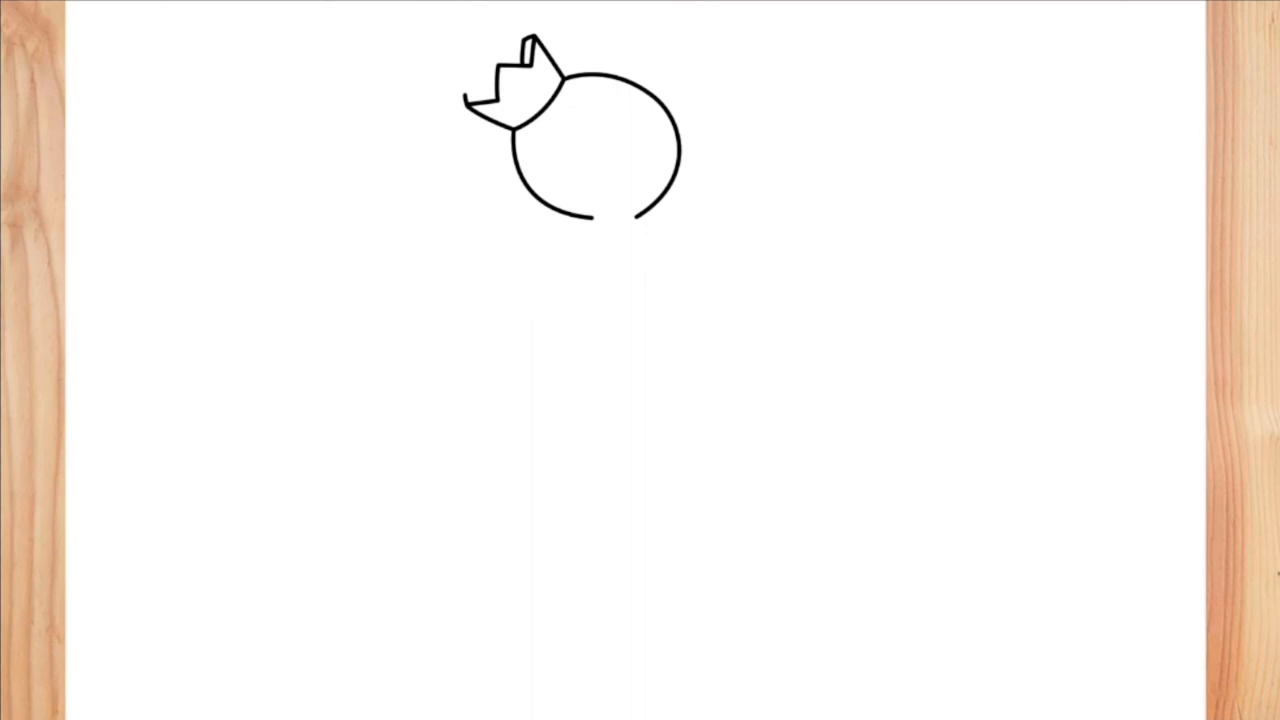
drag(464, 92, 490, 88)
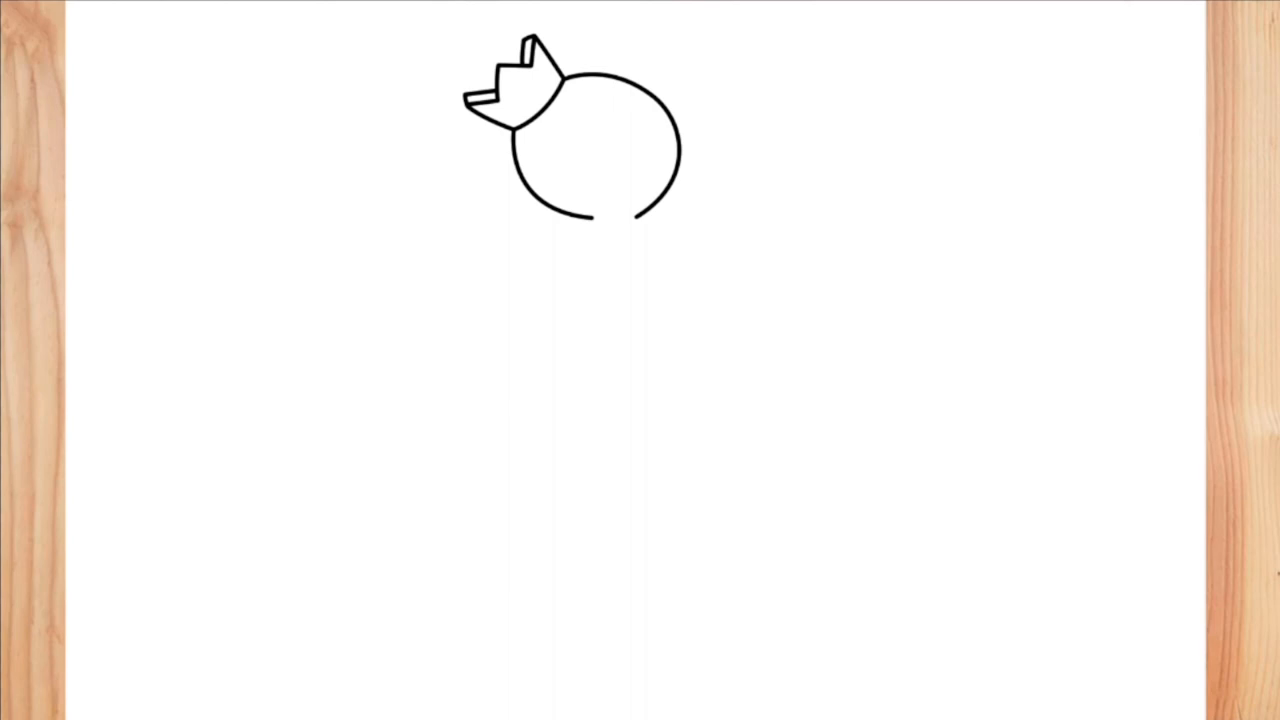
drag(544, 110, 576, 160)
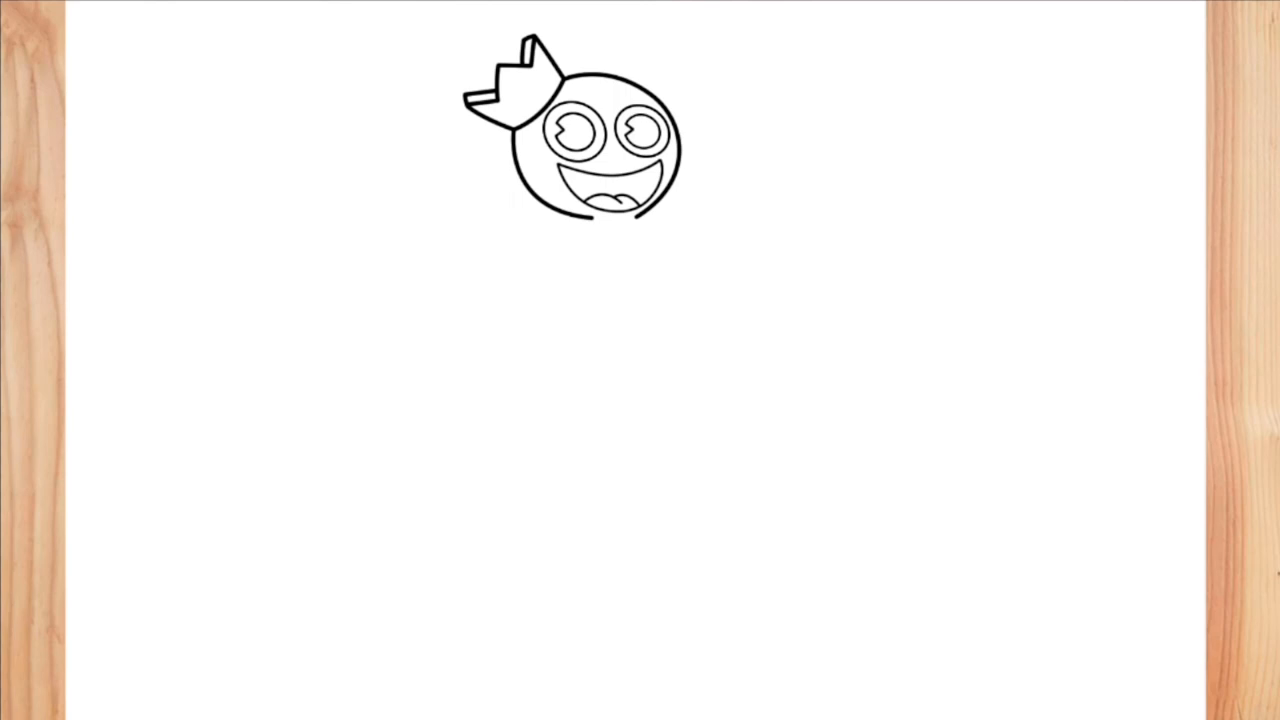
Step: Draw the outline of the raised arm curving up from the head's right side
drag(668, 202, 748, 50)
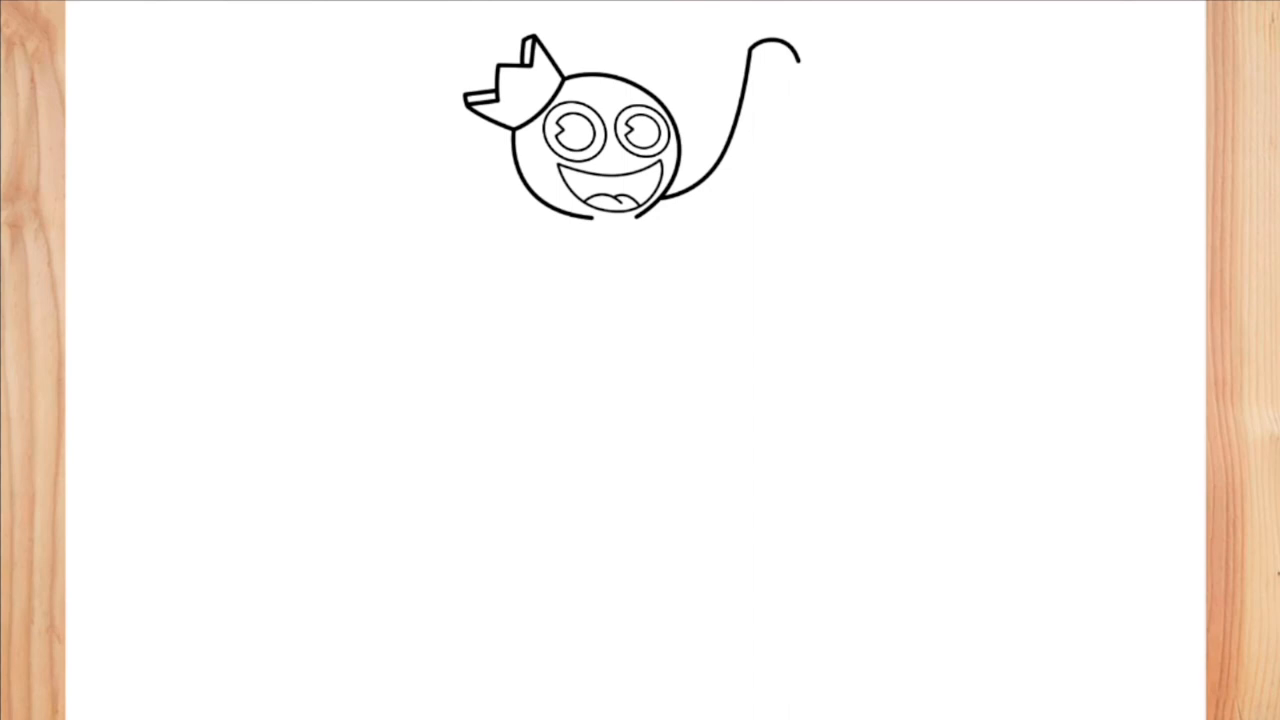
Step: Complete the raised arm with hand, the left shoulder line, and the lowered left arm
drag(796, 60, 700, 250)
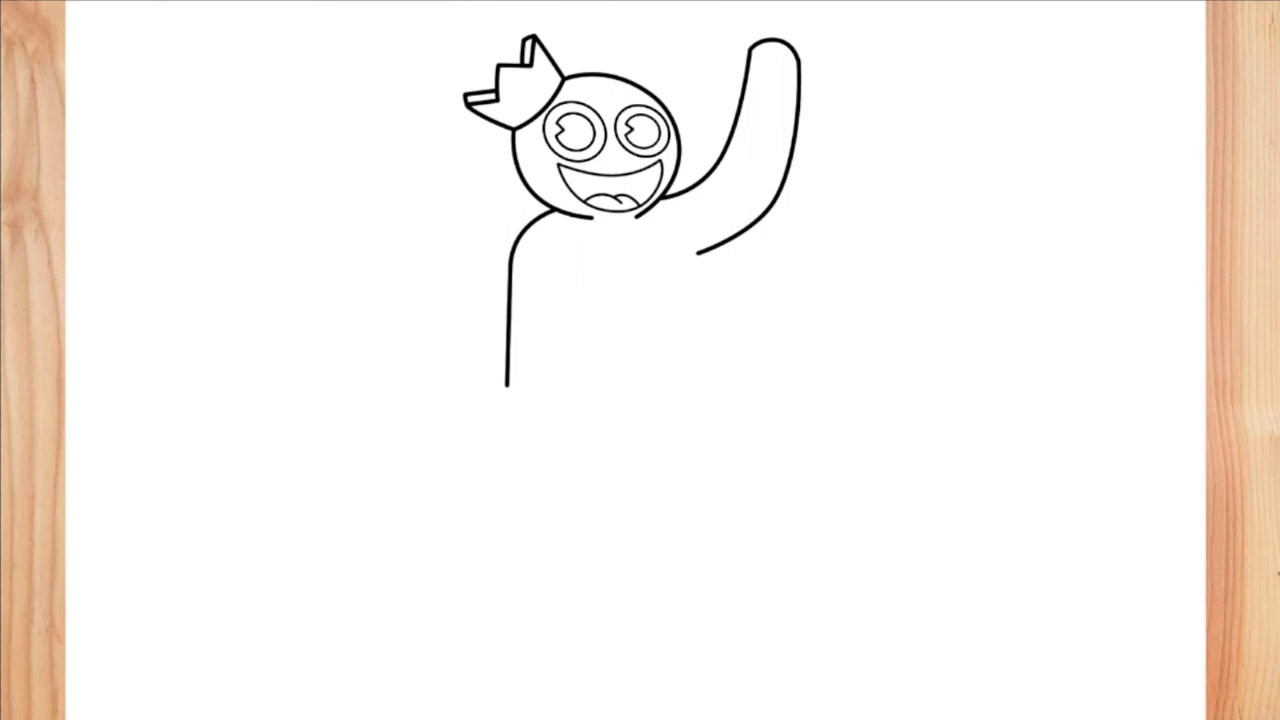
drag(508, 390, 488, 476)
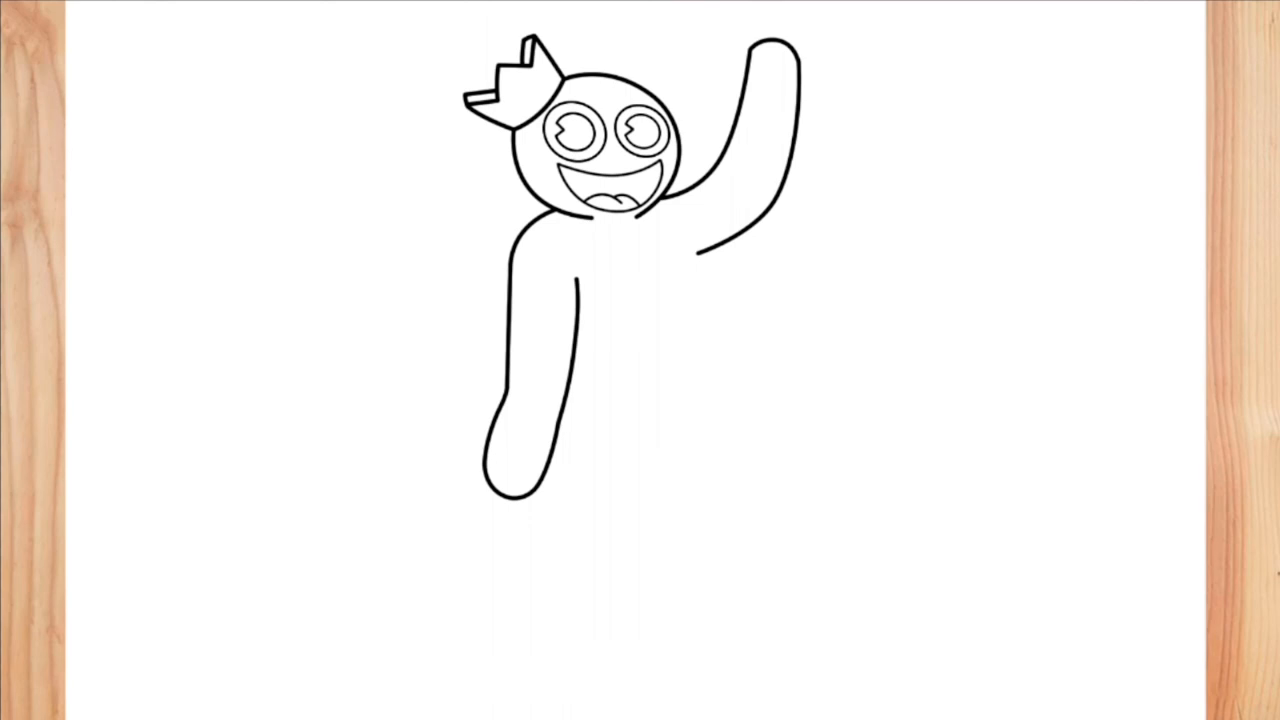
Step: Draw the body's long right side downward and the rounded foot of the right leg
drag(696, 244, 720, 404)
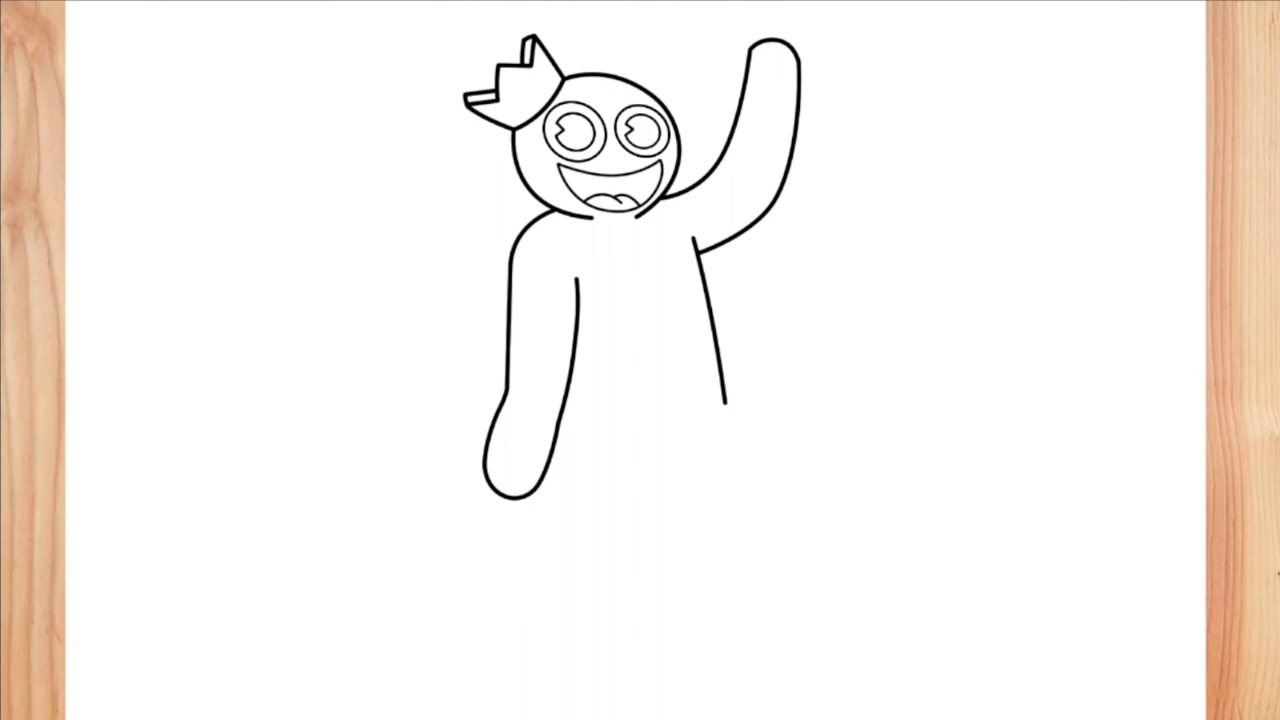
drag(724, 404, 732, 560)
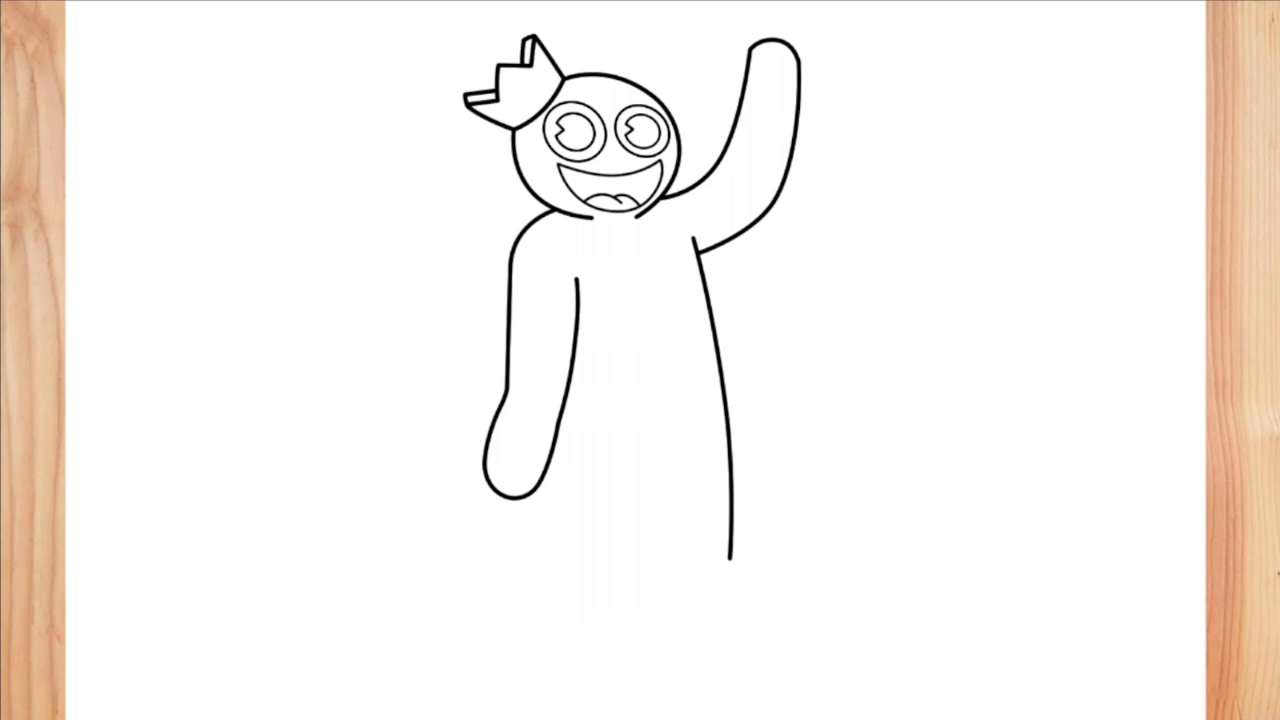
drag(736, 556, 716, 660)
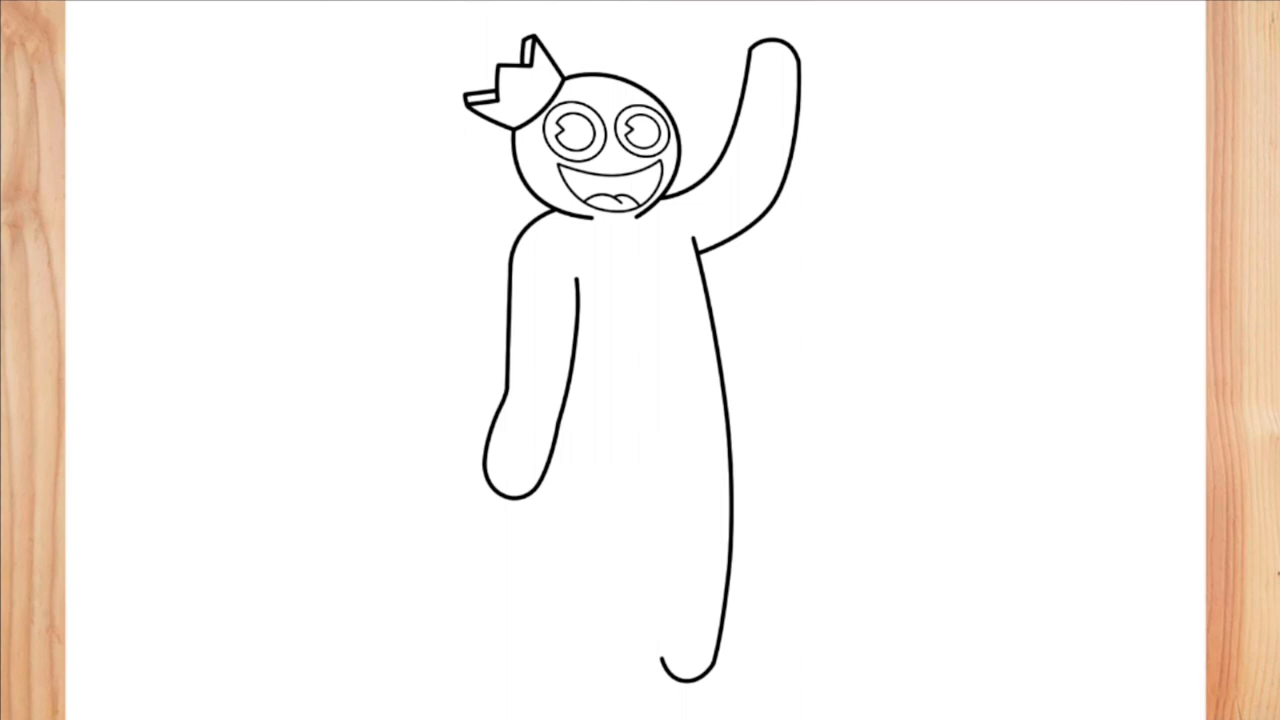
Step: Draw the inner leg edge and the second leg to split the body into two legs
drag(650, 530, 660, 660)
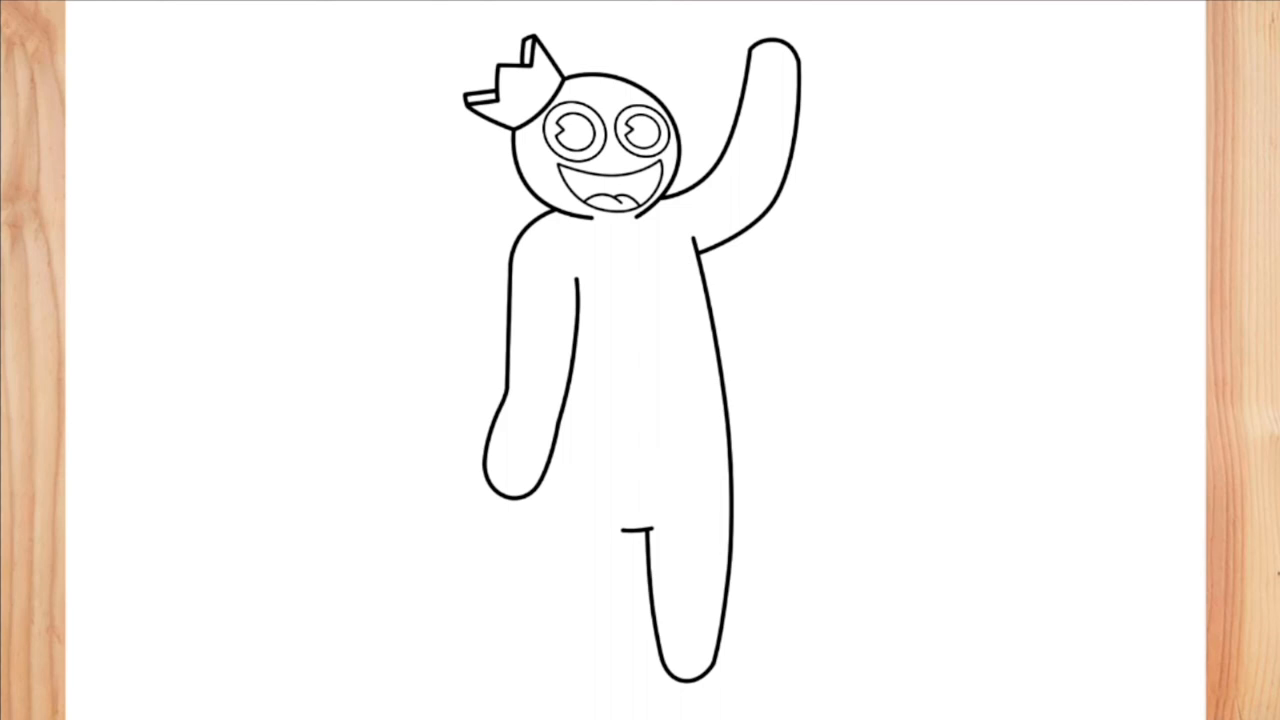
drag(620, 524, 576, 680)
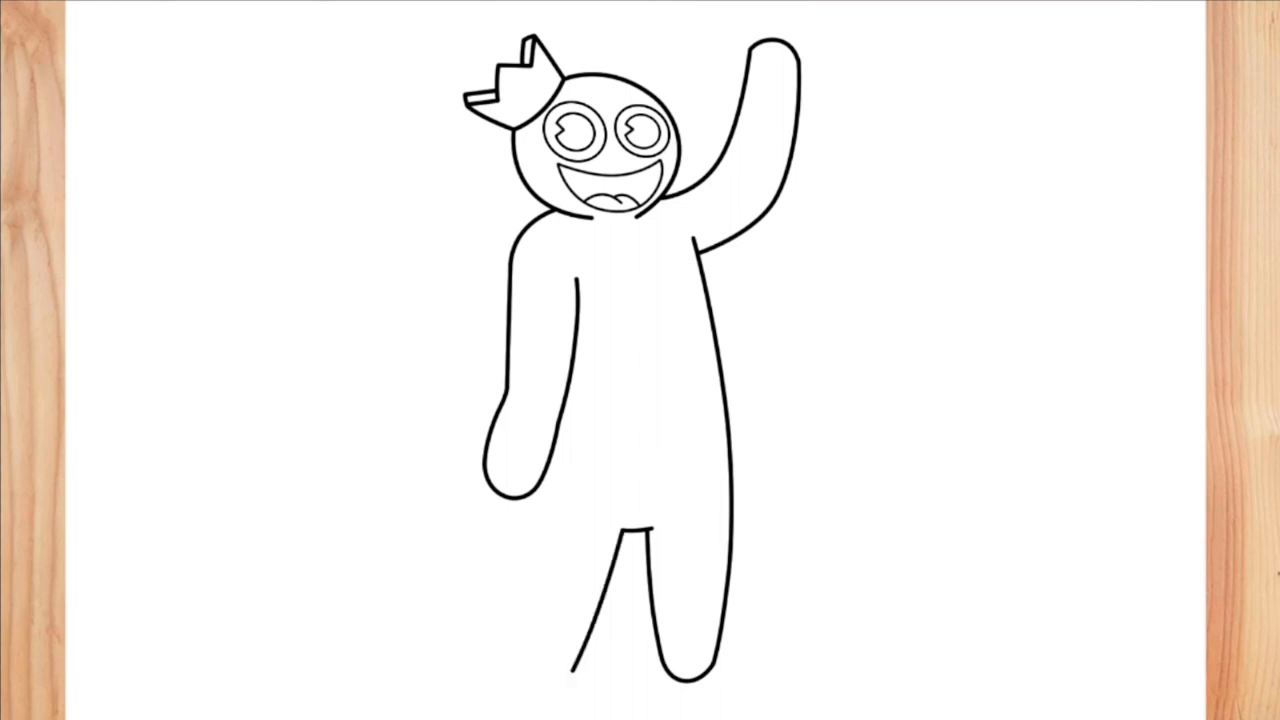